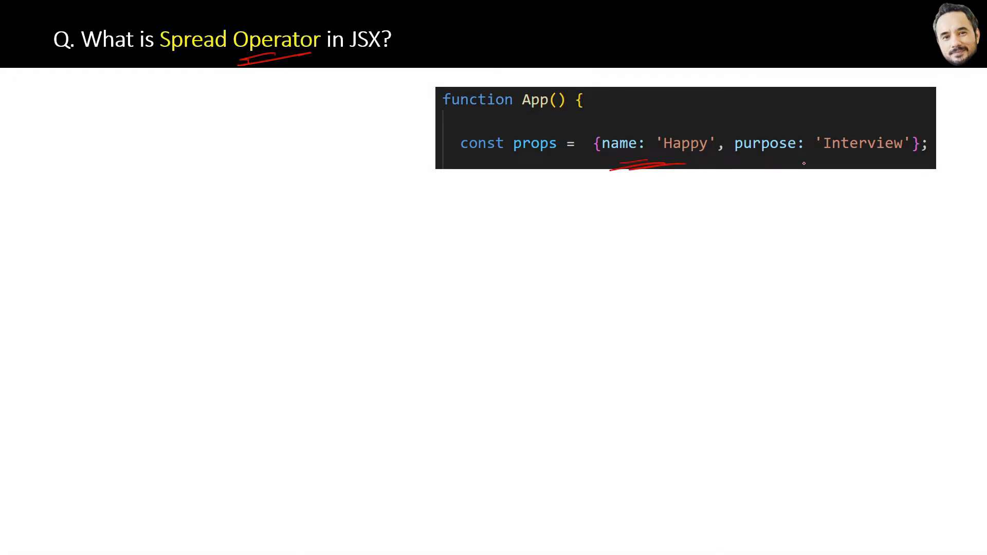
# - Underline the value 'Interview' in the code snippet with the red pen
pyautogui.moveTo(795, 163); pyautogui.dragTo(856, 157)
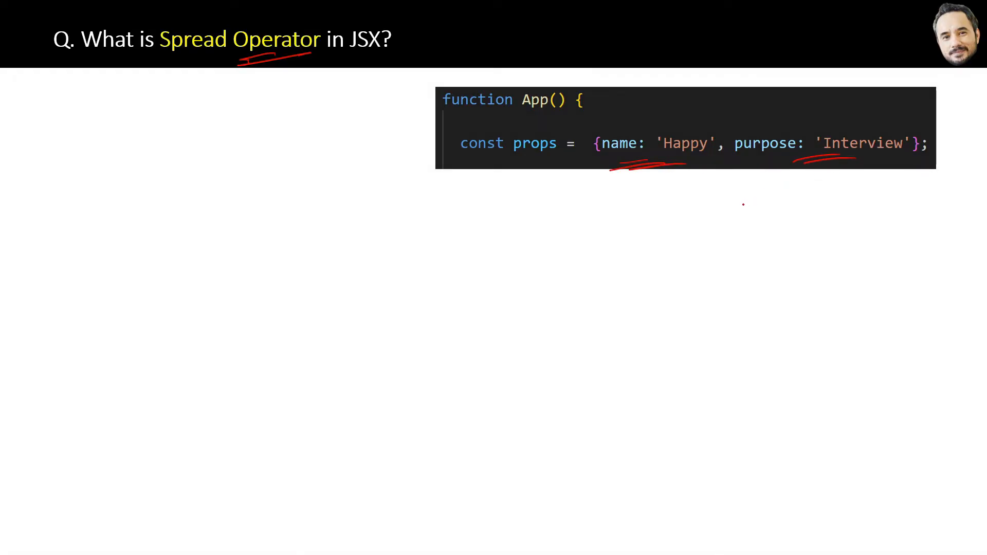